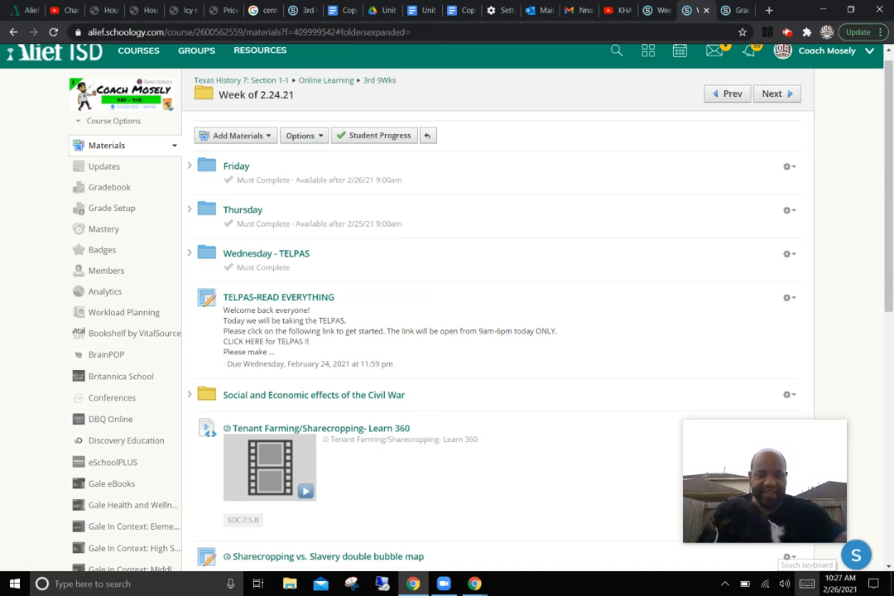
# Step: Scroll down the Week of 2.24.21 list to the Sharecropping vs. Slavery double bubble map item
pyautogui.scroll(-3)
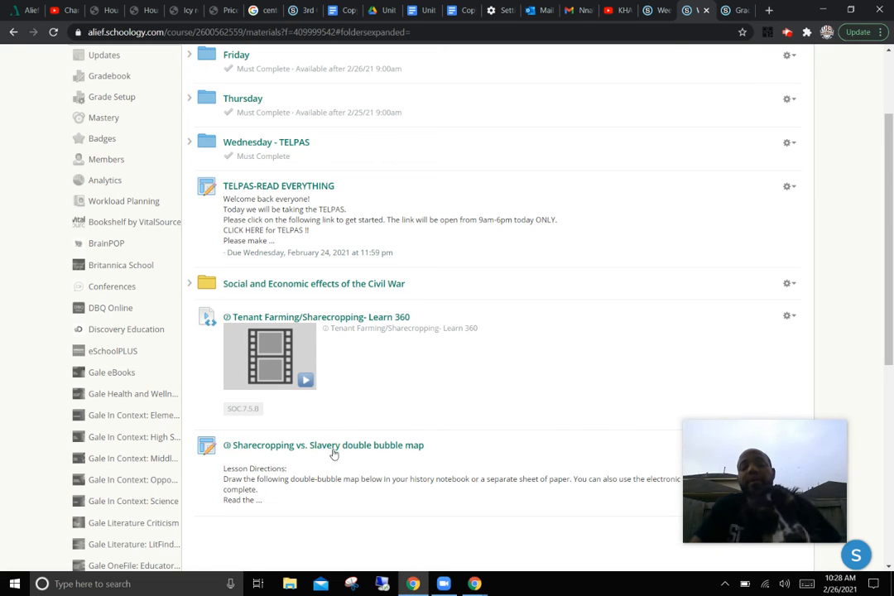
# Step: Open the 'Sharecropping vs. Slavery double bubble map' assignment to view its directions and diagram
pyautogui.click(323, 444)
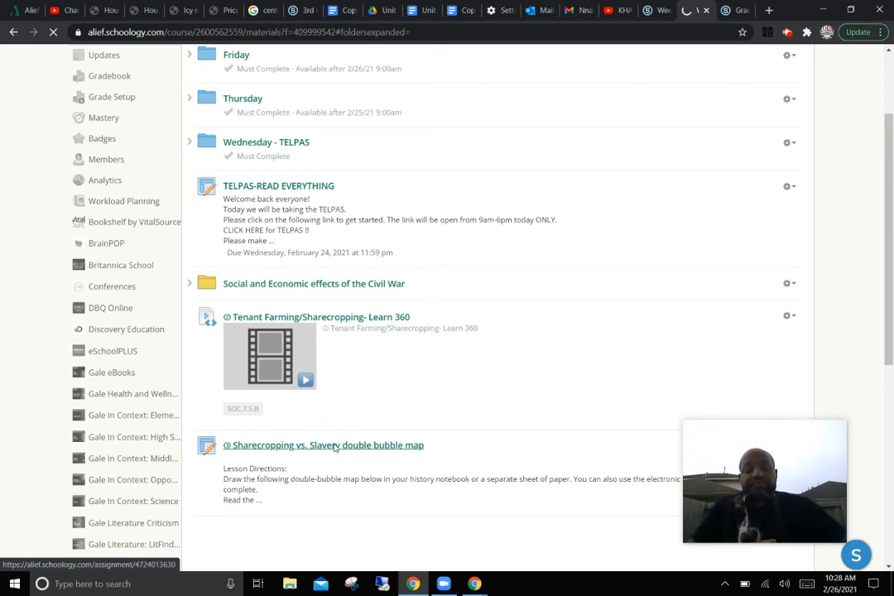
pyautogui.click(323, 444)
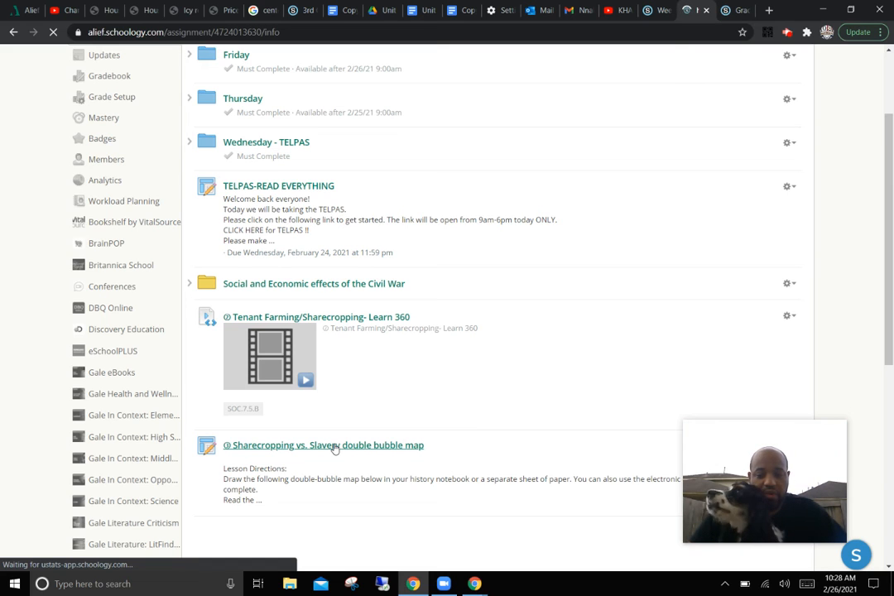
pyautogui.click(323, 444)
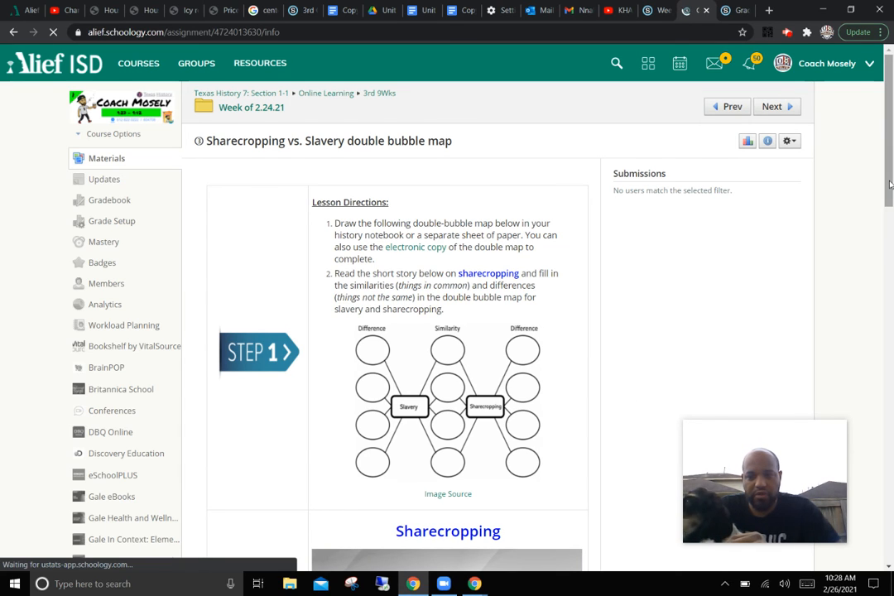
pyautogui.scroll(-3)
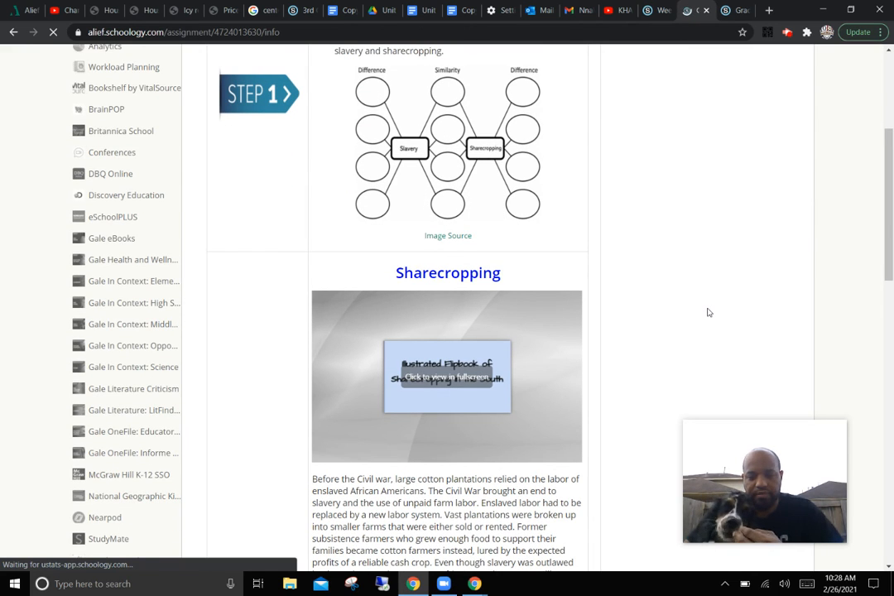
pyautogui.moveTo(675, 333)
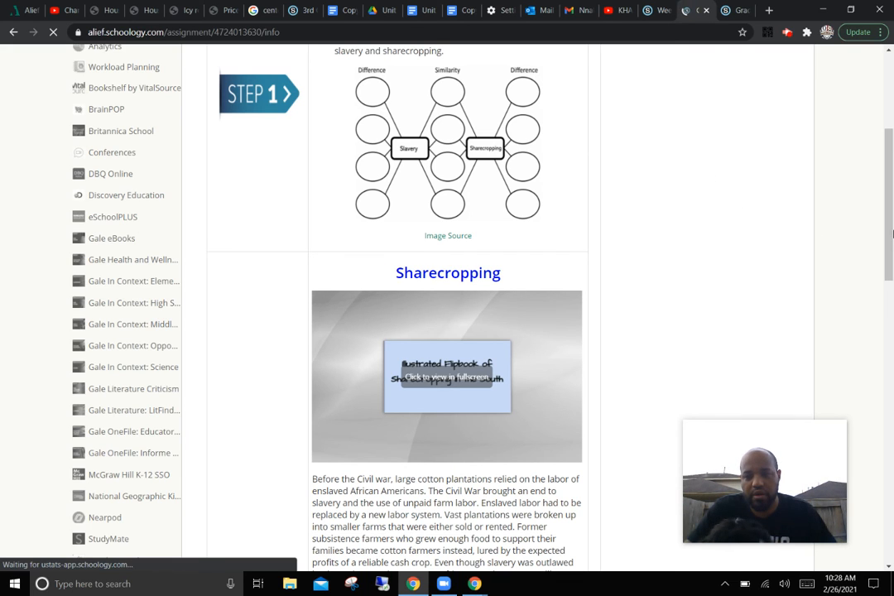
pyautogui.scroll(3)
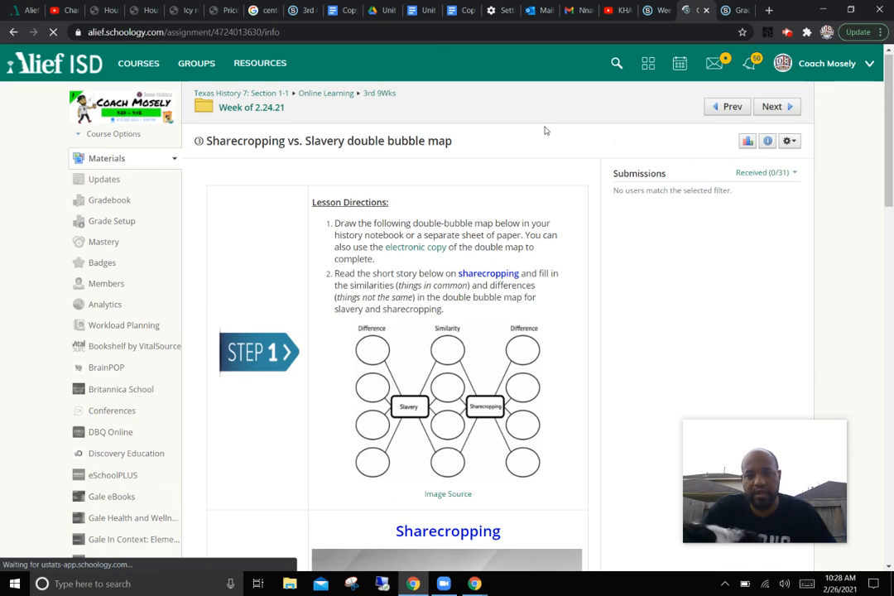
pyautogui.moveTo(234, 118)
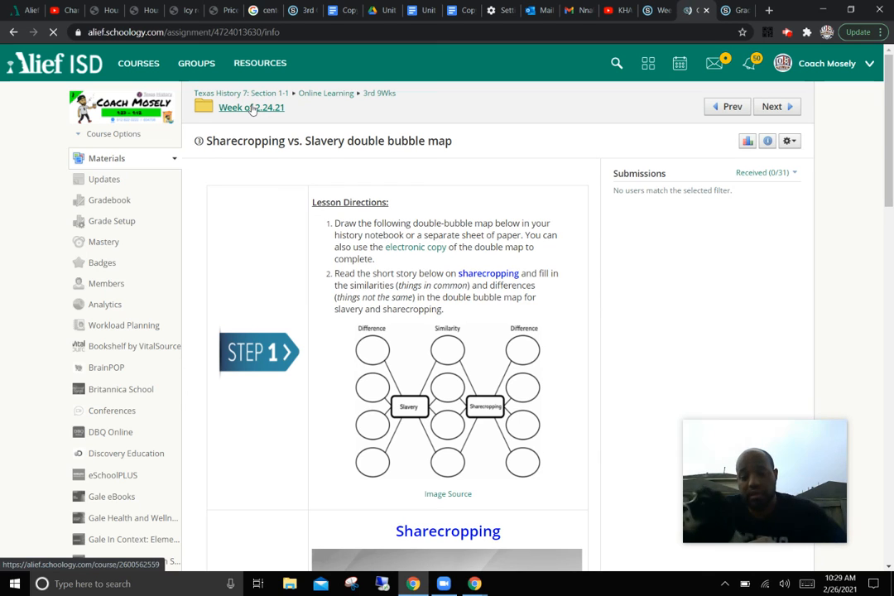
# Step: Return to the Week of 2.24.21 folder via the breadcrumb above the assignment title
pyautogui.click(251, 108)
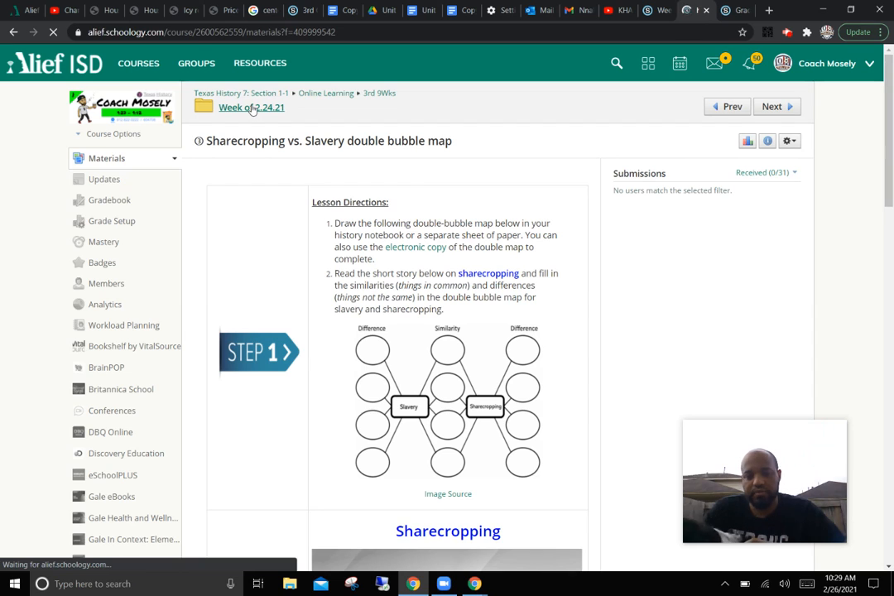
pyautogui.click(251, 107)
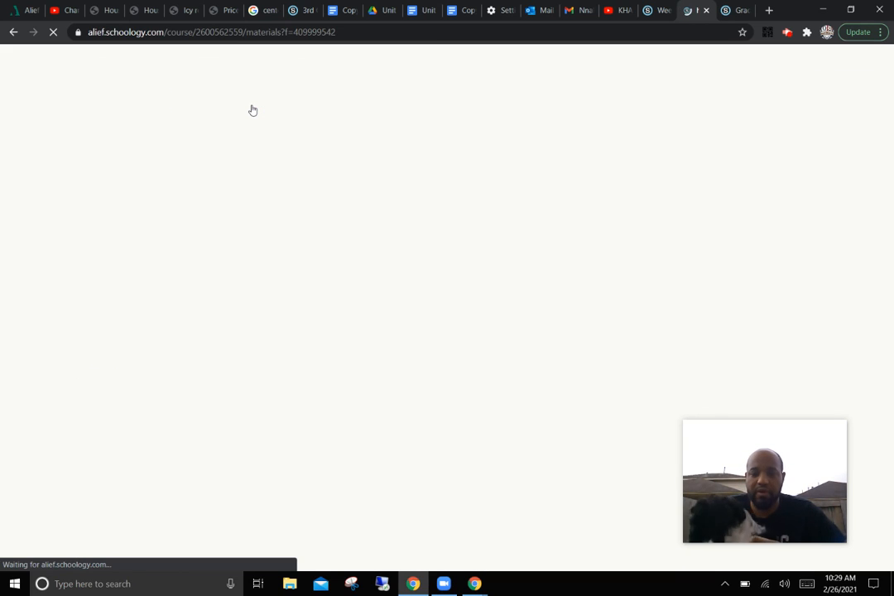